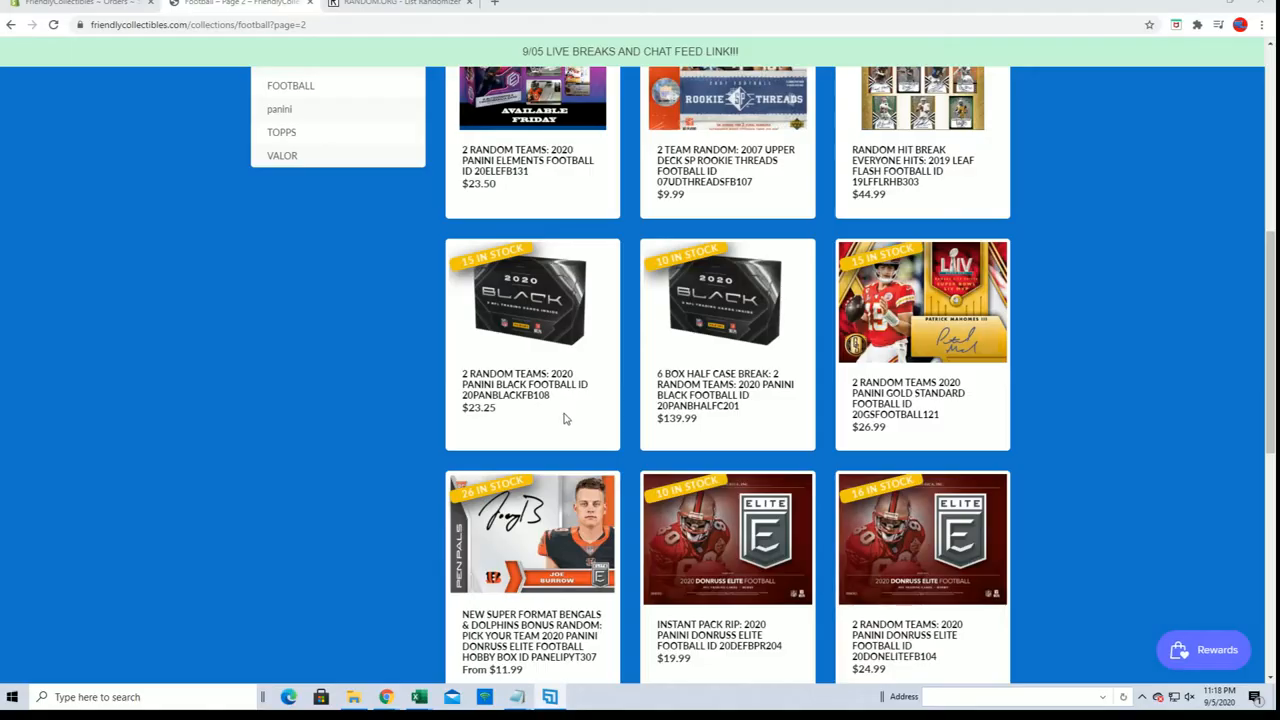
# Step: Paste the ten filler break participant names into the List Randomizer and shuffle them
pyautogui.scroll(3)
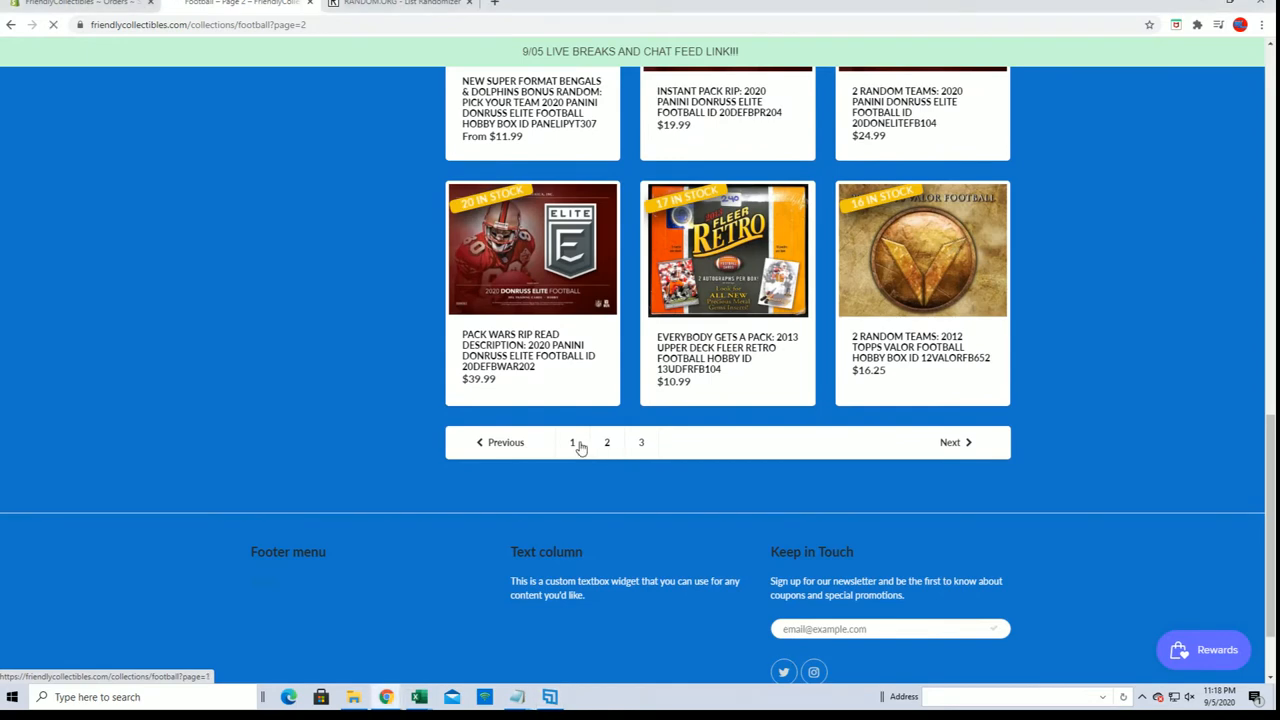
pyautogui.click(572, 442)
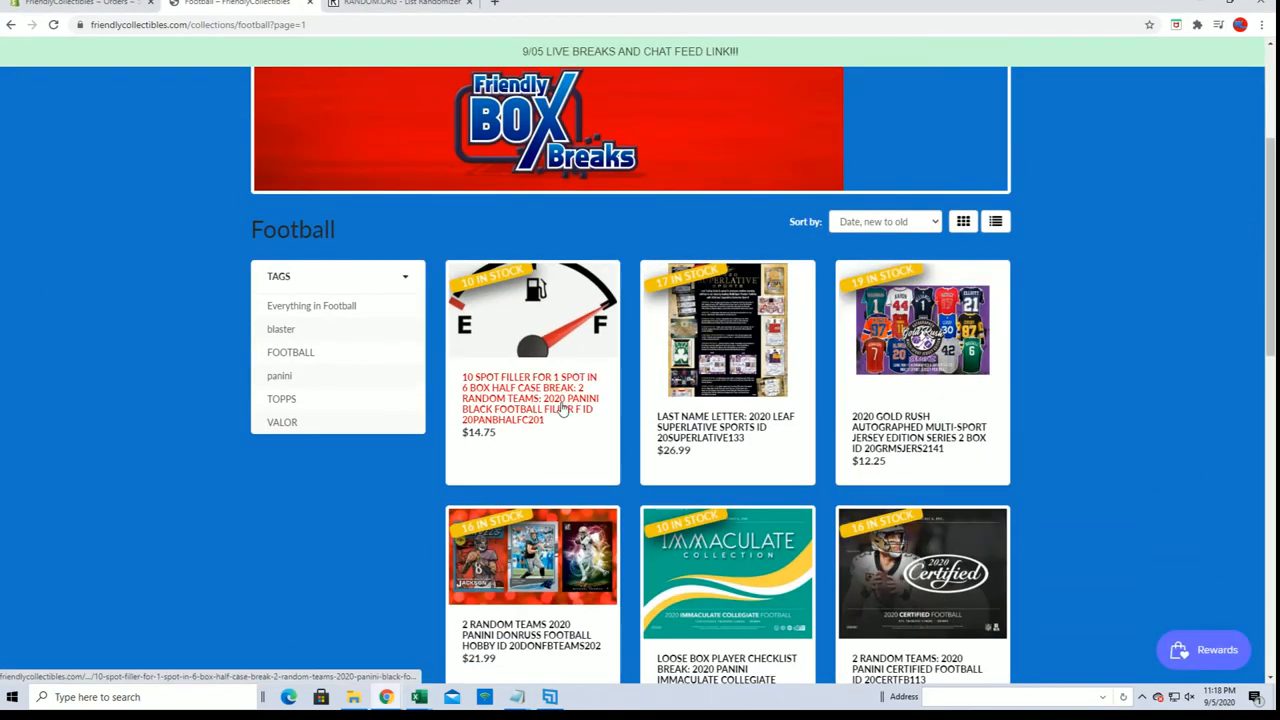
pyautogui.click(400, 4)
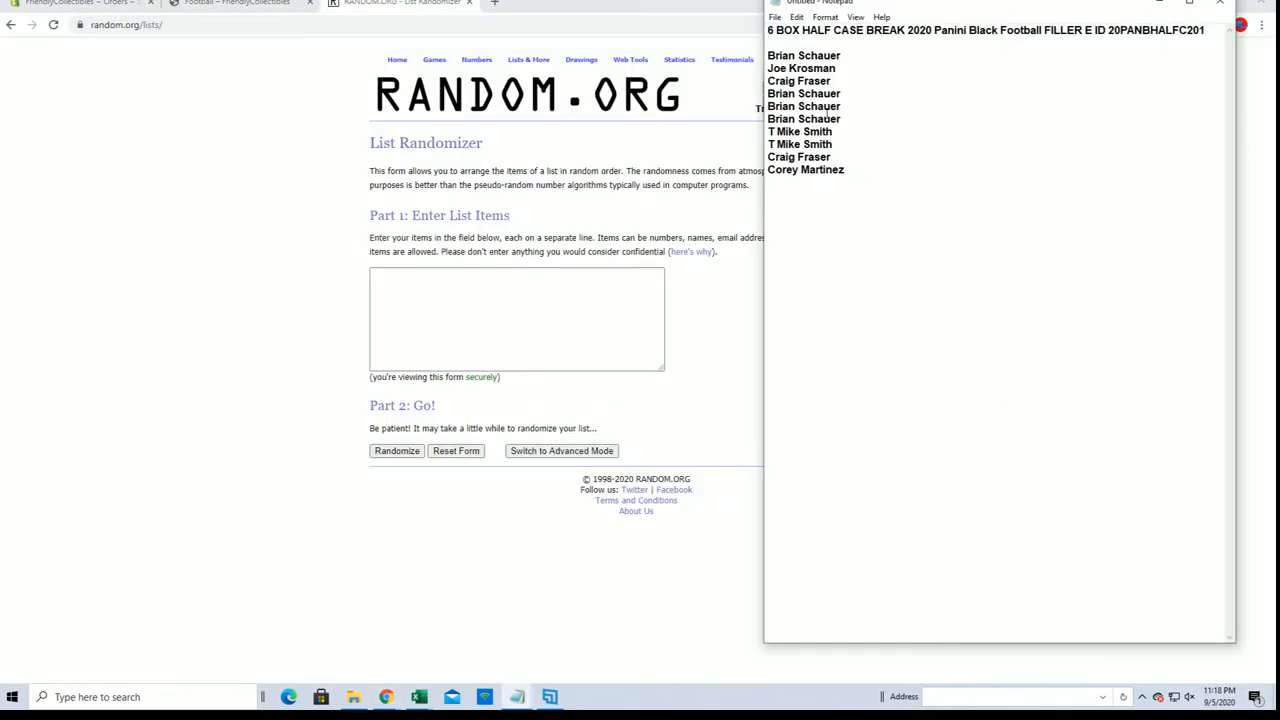
pyautogui.rightClick(900, 110)
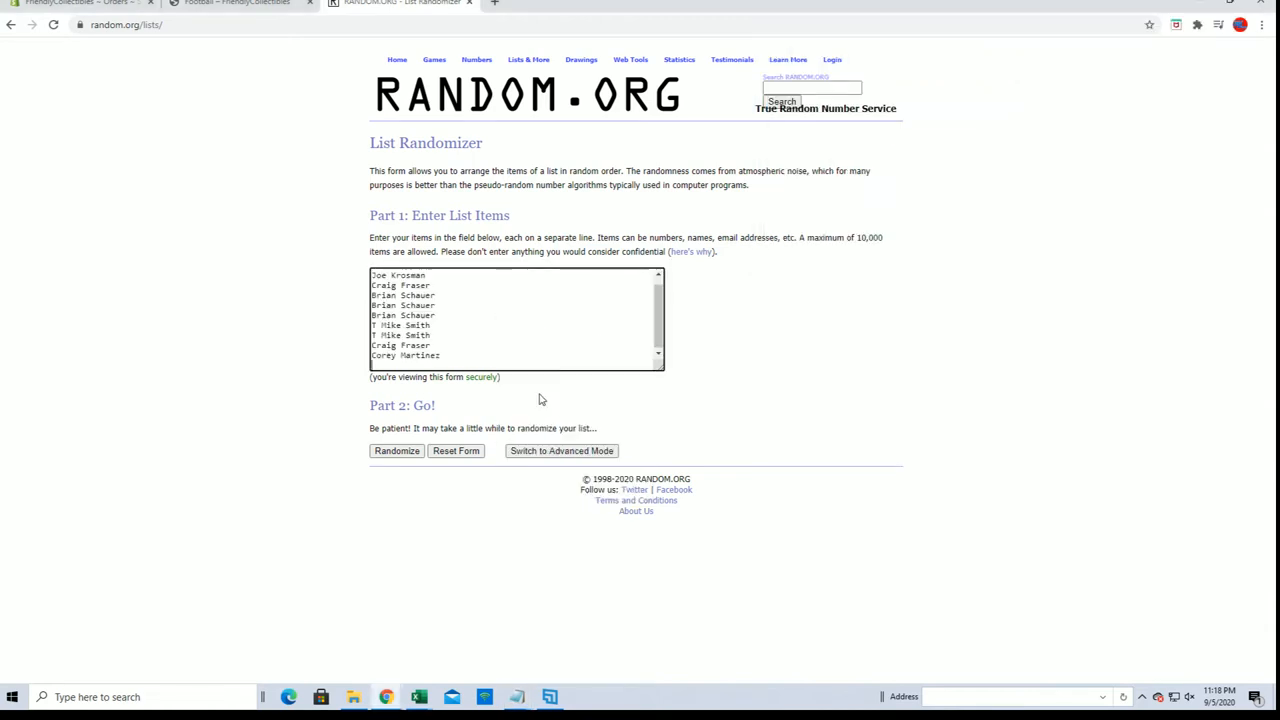
pyautogui.click(396, 450)
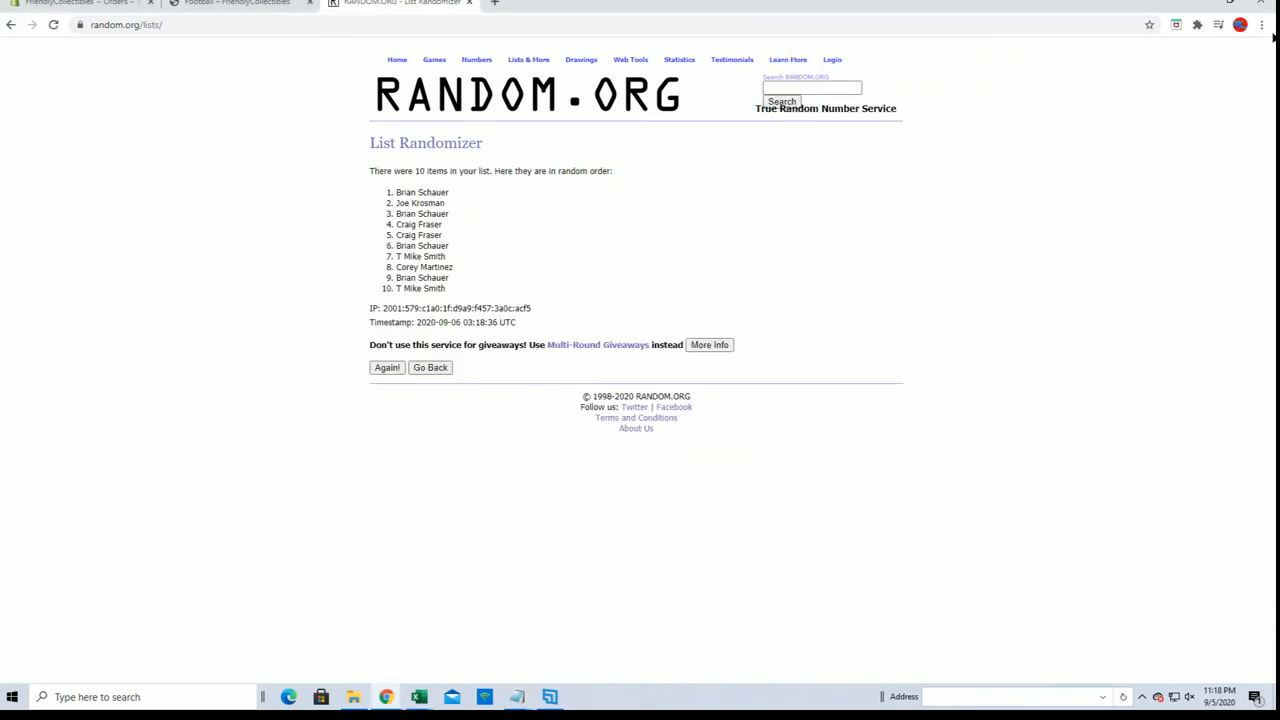
# Step: Zoom to 175% and reshuffle the participant list four more times to a final order
pyautogui.click(1262, 24)
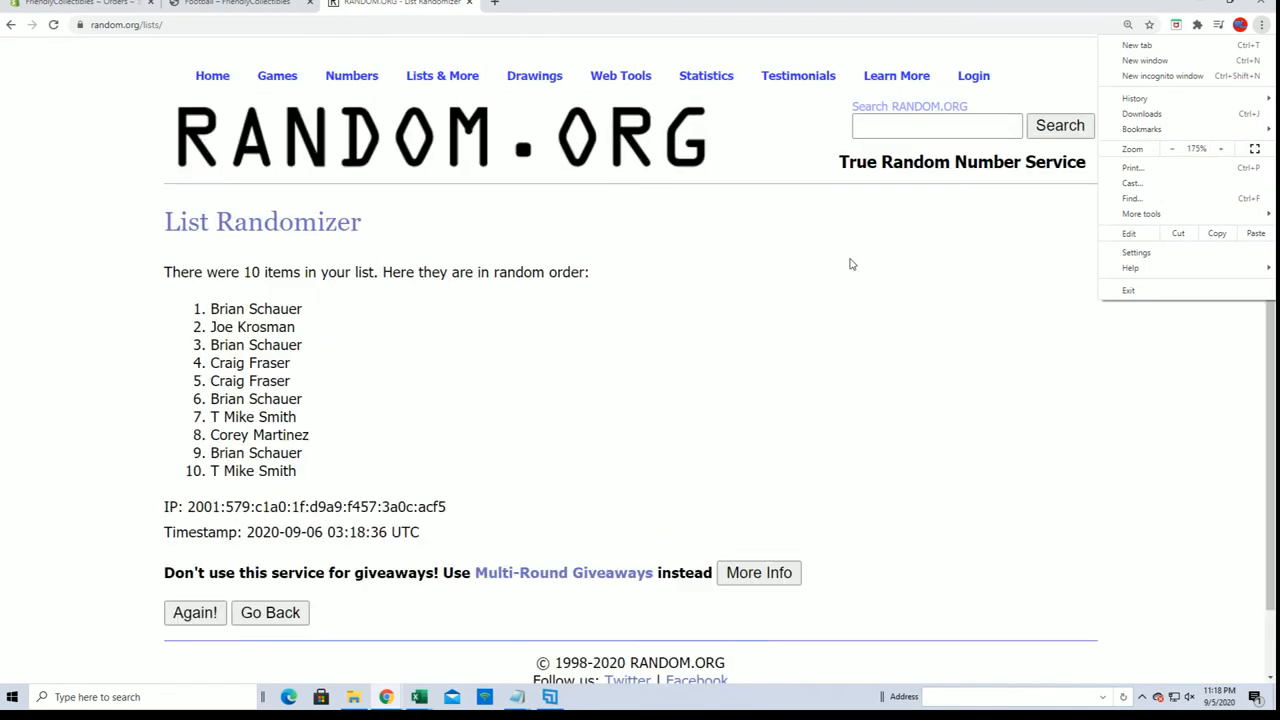
pyautogui.click(194, 612)
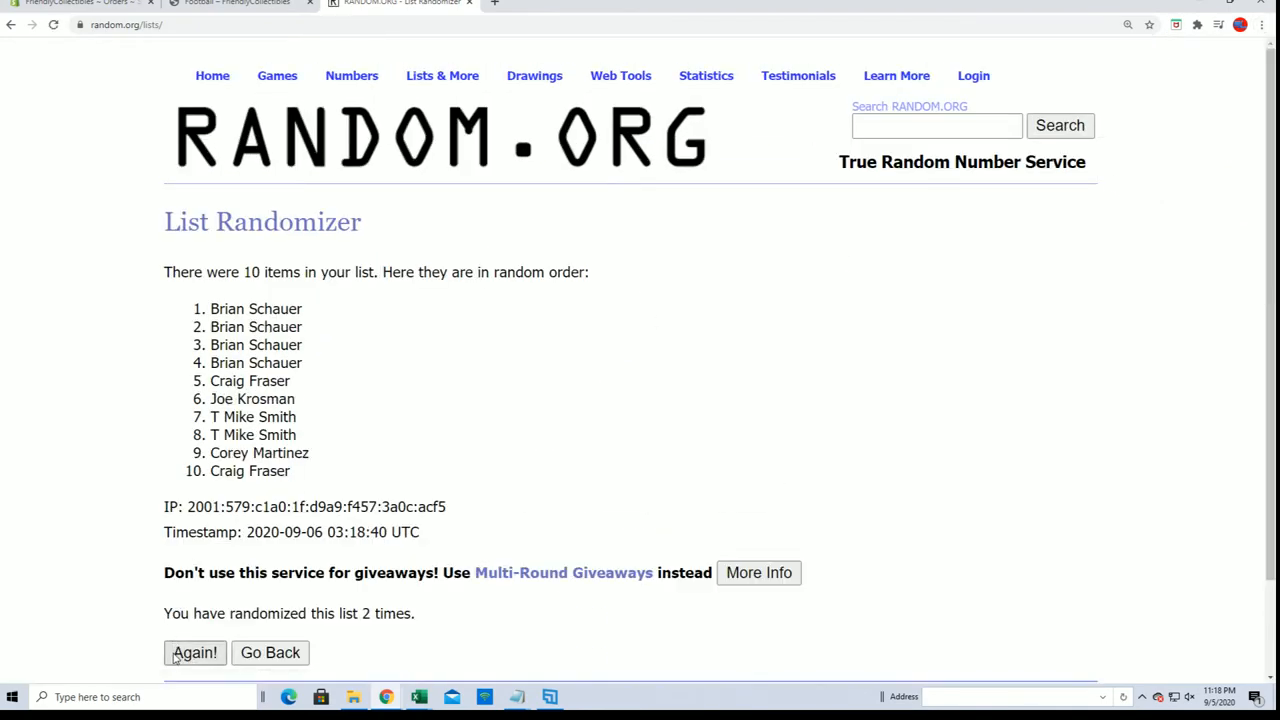
pyautogui.click(194, 652)
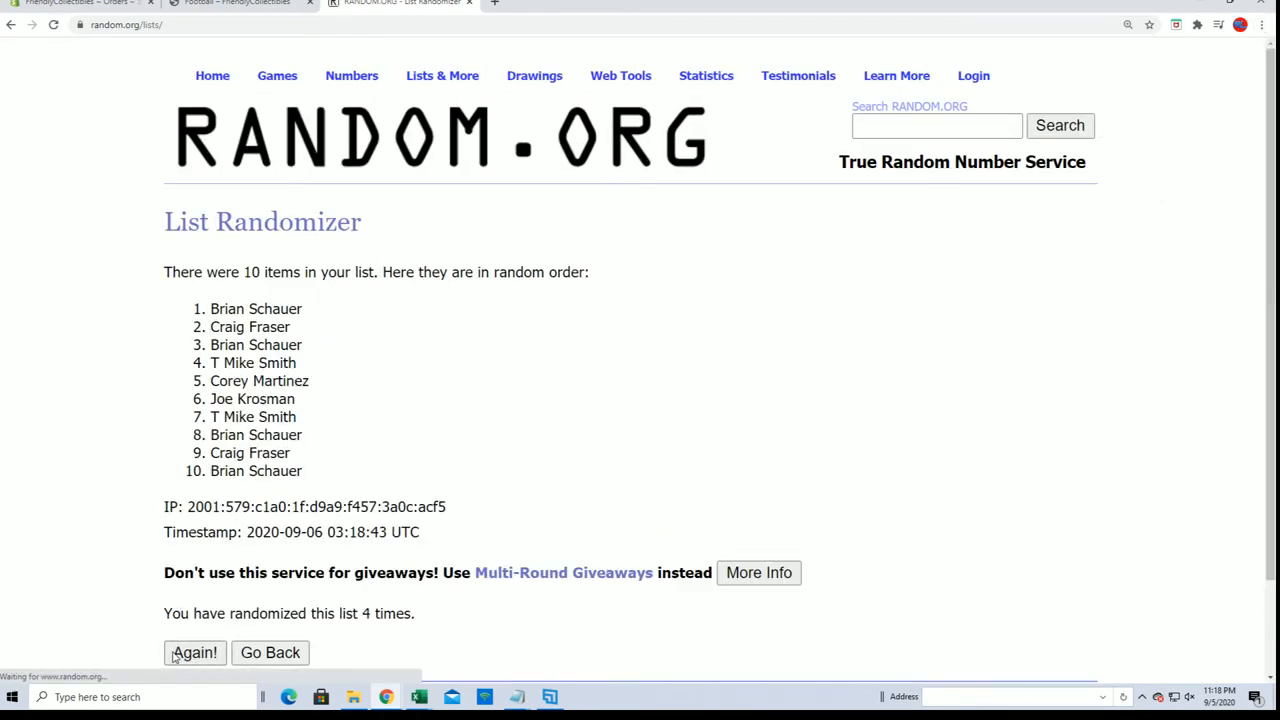
pyautogui.click(194, 652)
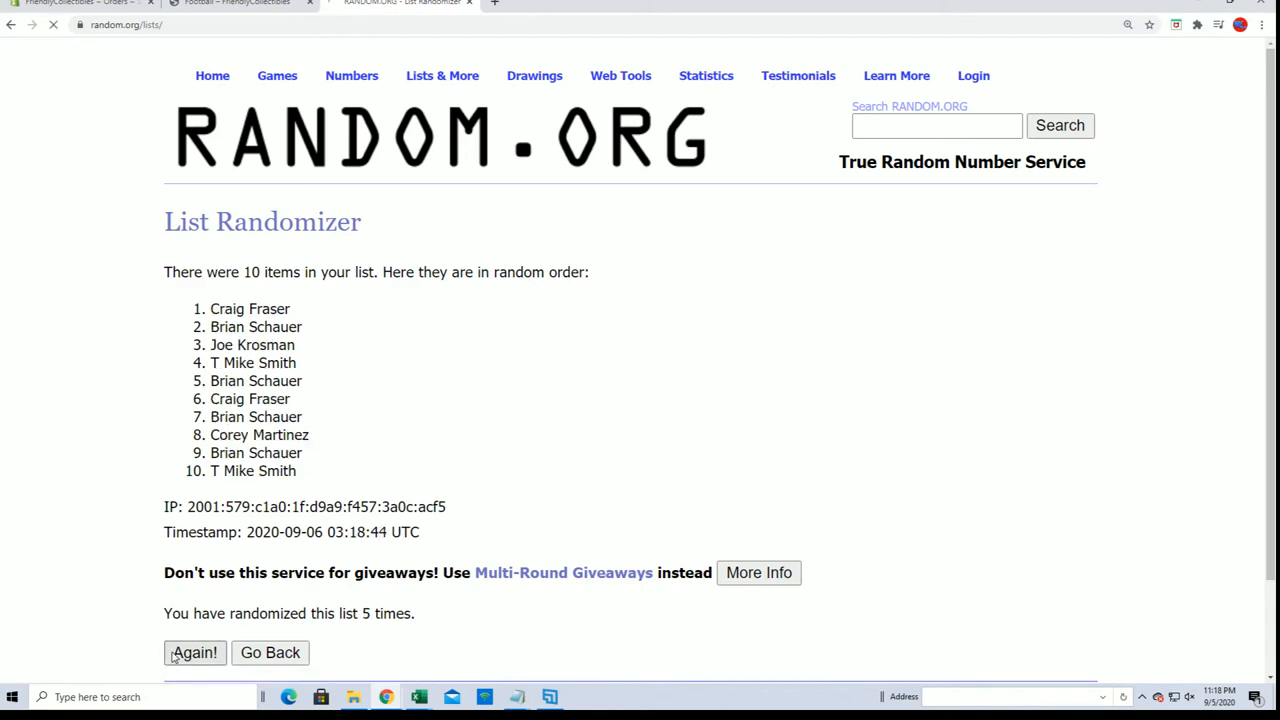
pyautogui.click(194, 652)
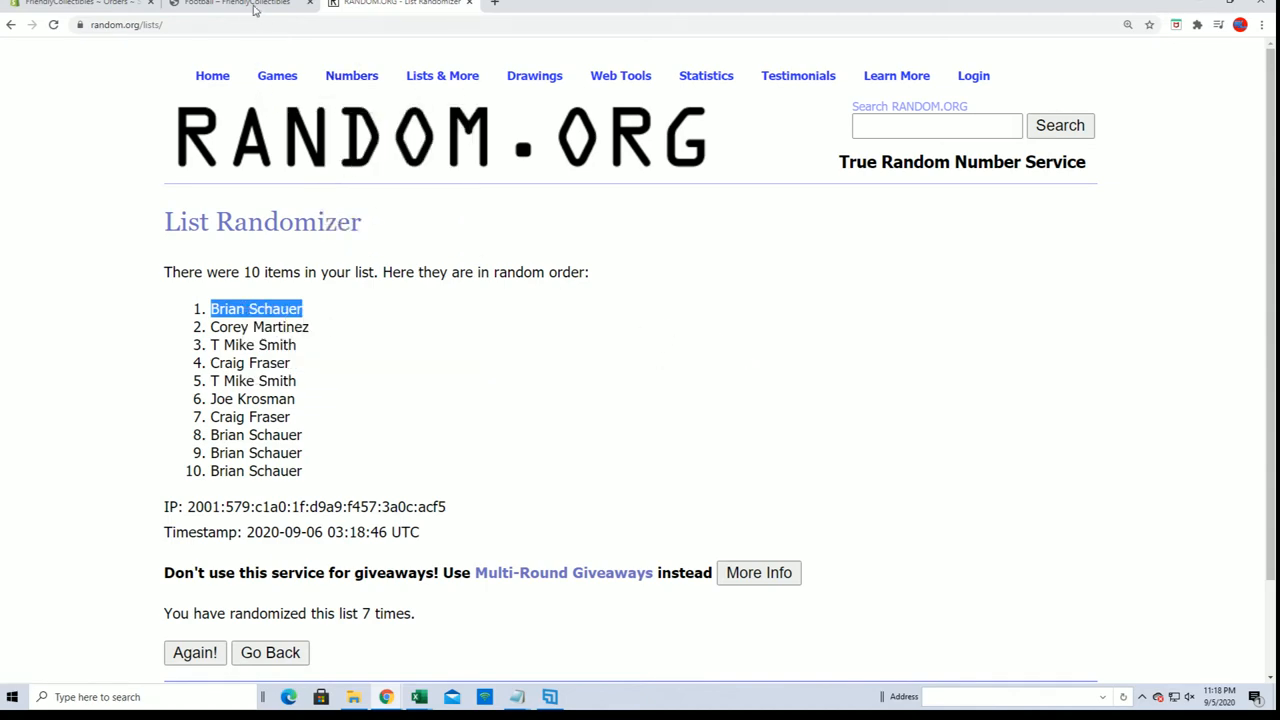
# Step: Return to the store's football listings and go to the 6 Box Half Case Break page
pyautogui.click(240, 4)
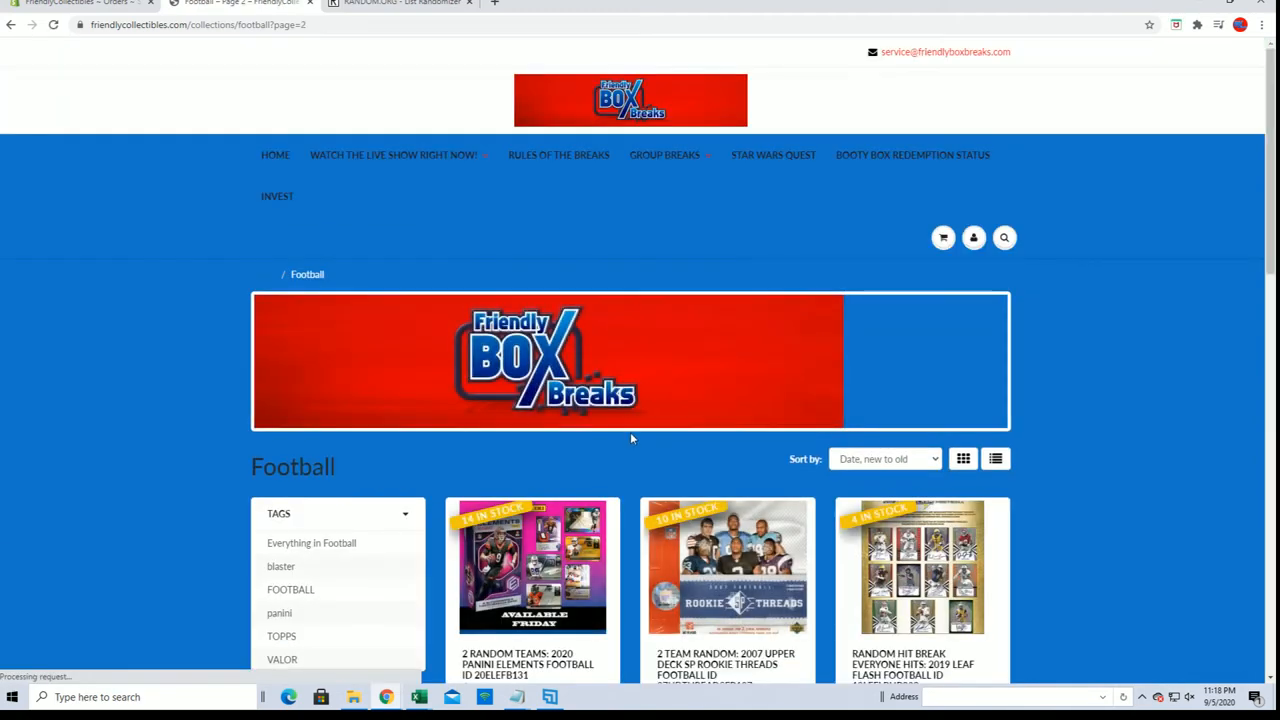
pyautogui.scroll(-3)
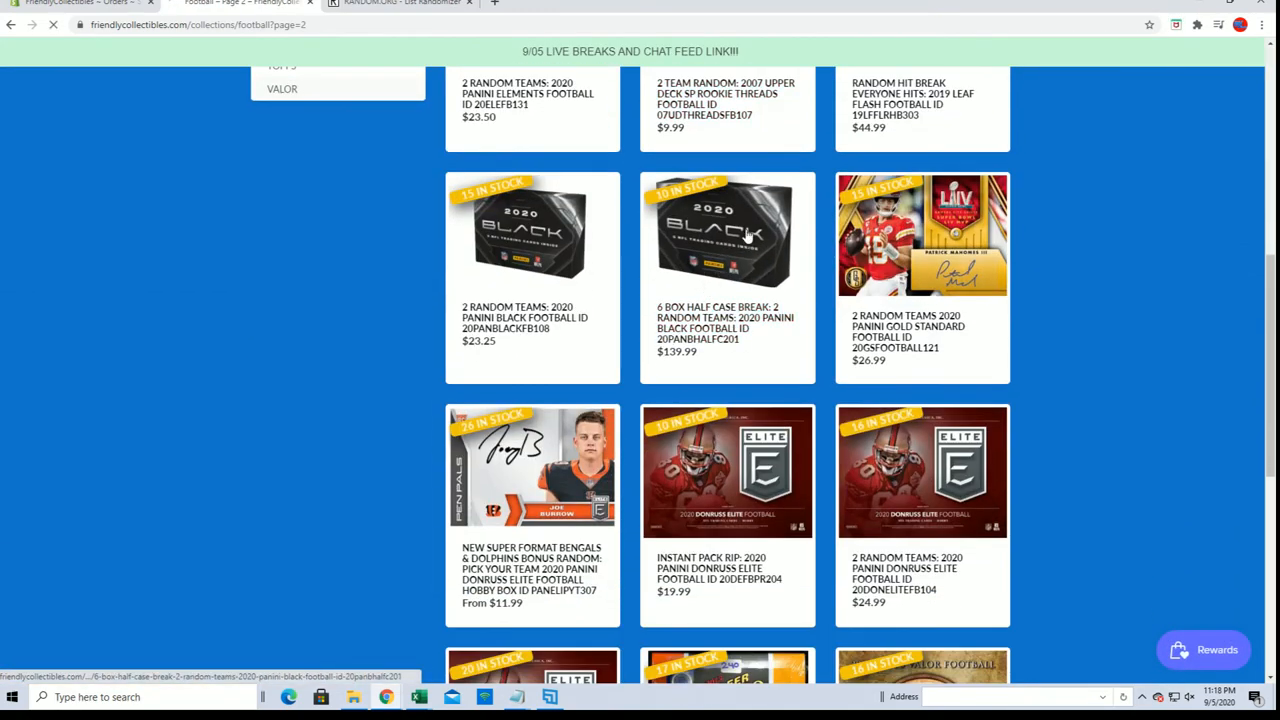
pyautogui.click(728, 234)
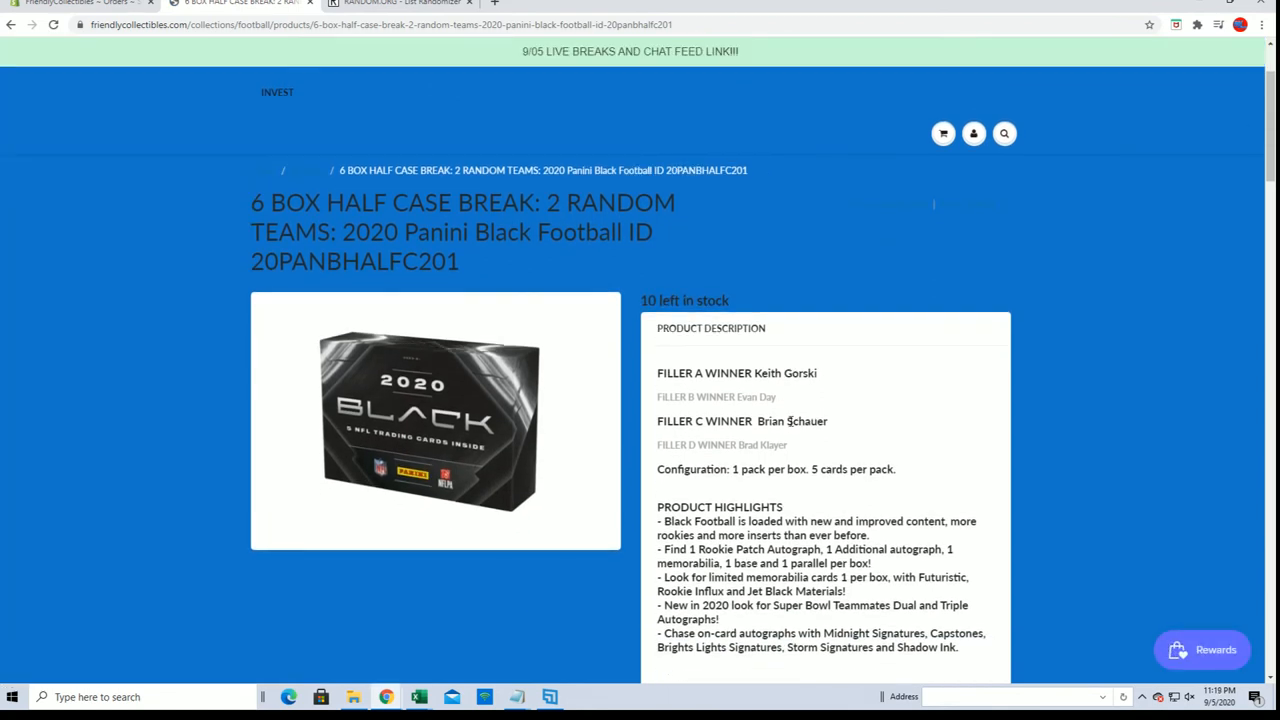
pyautogui.scroll(-3)
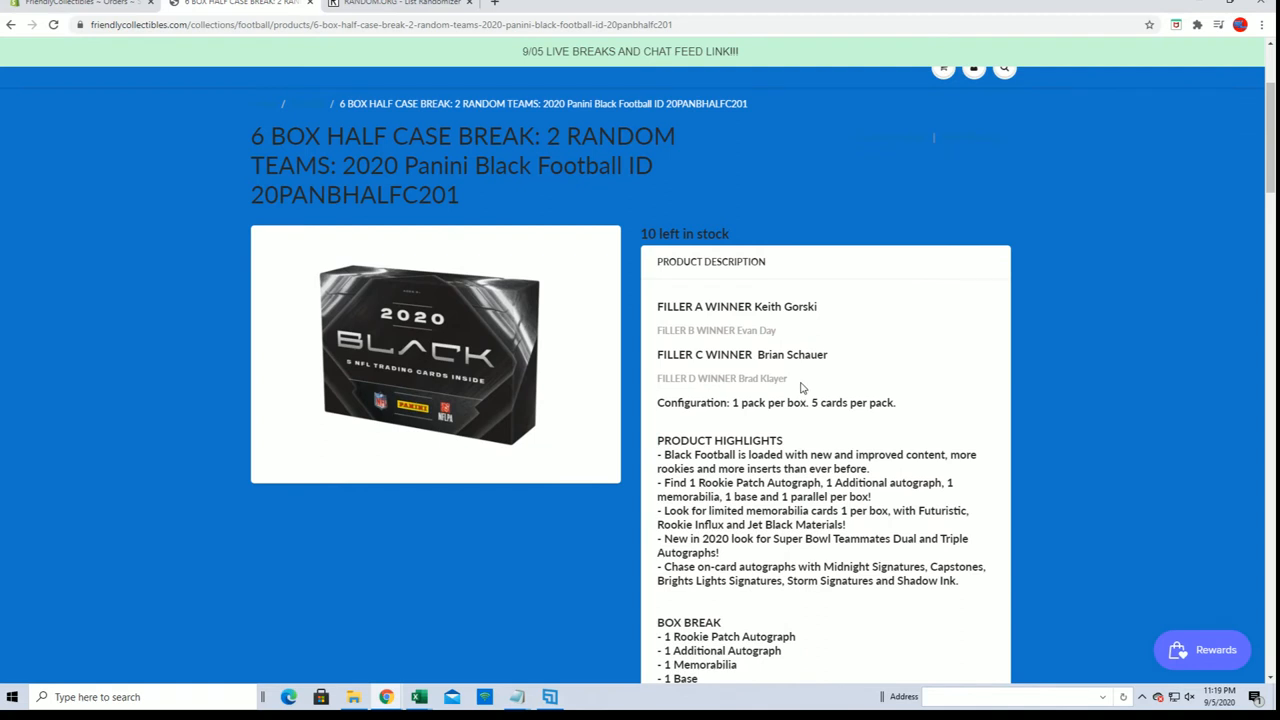
pyautogui.moveTo(796, 384)
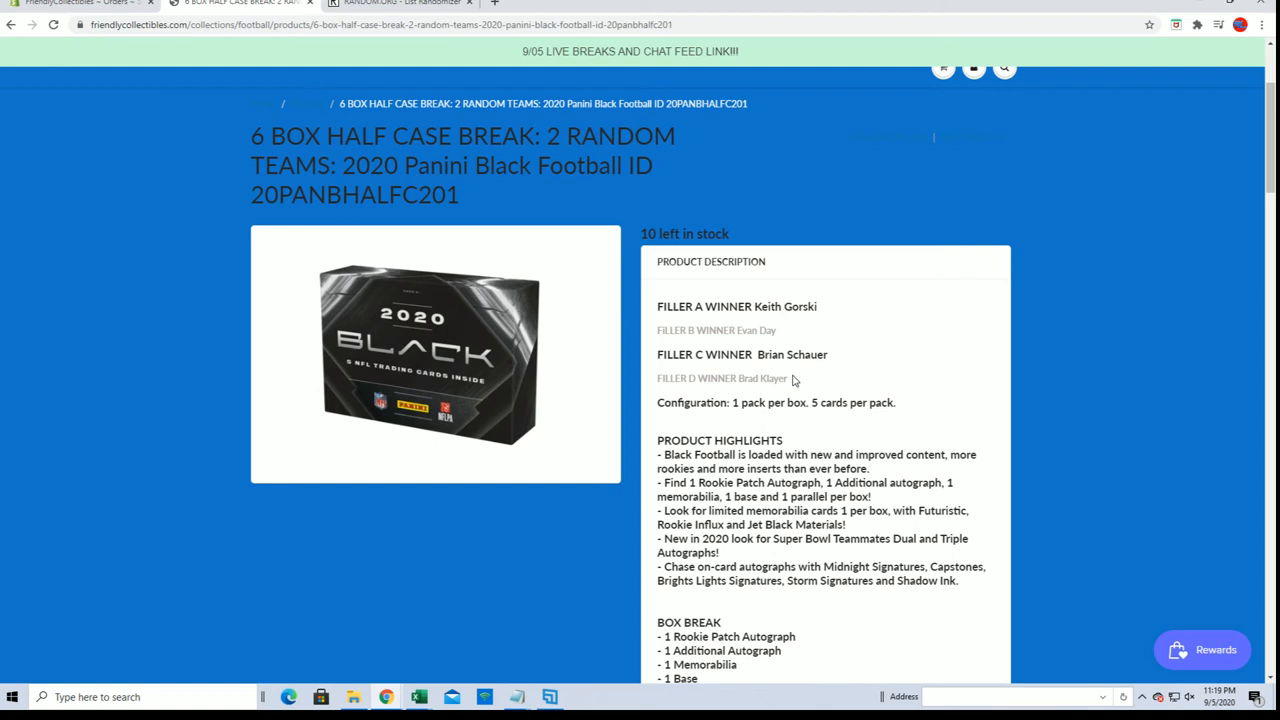
pyautogui.moveTo(792, 380)
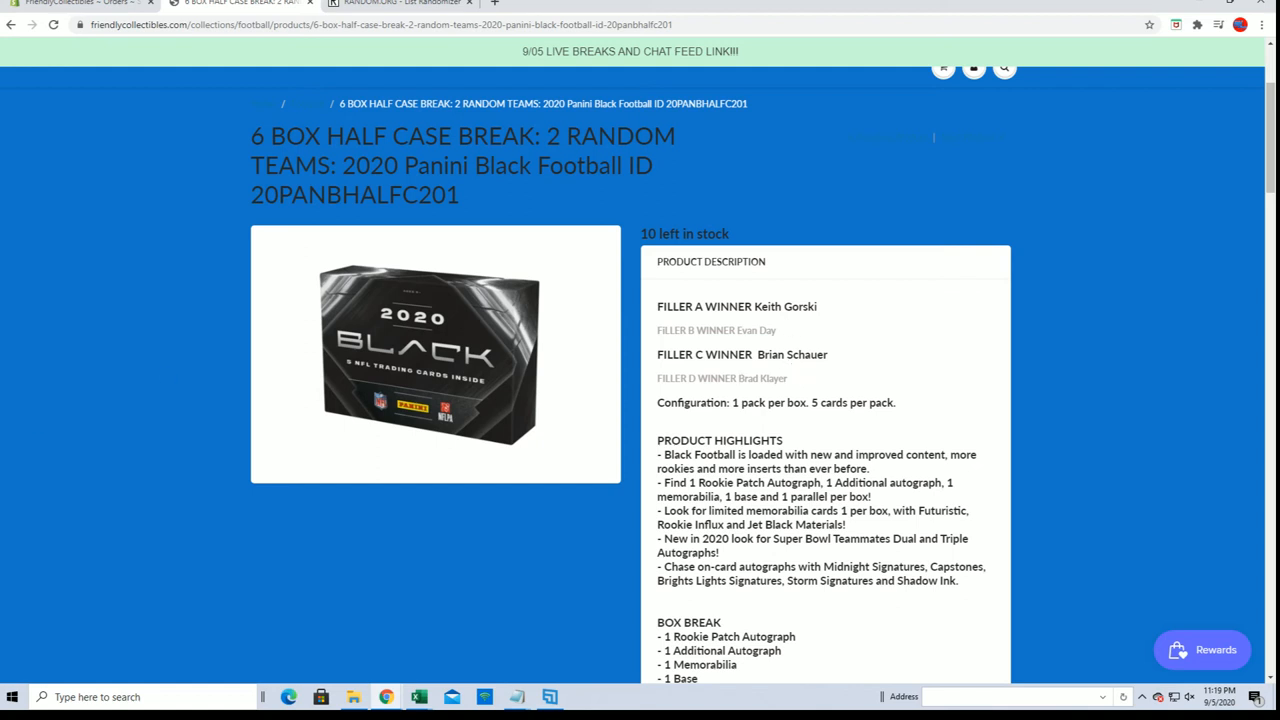